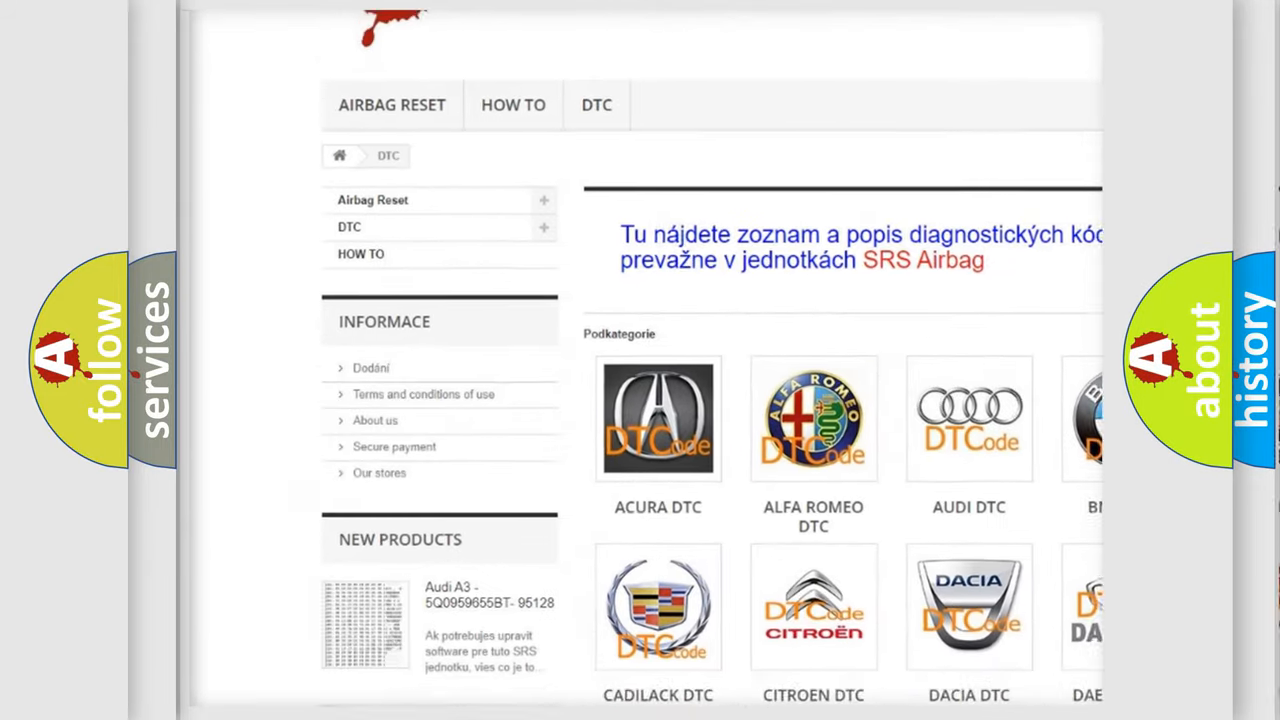
{"action": "scroll", "scroll_direction": "down", "scroll_amount": 3}
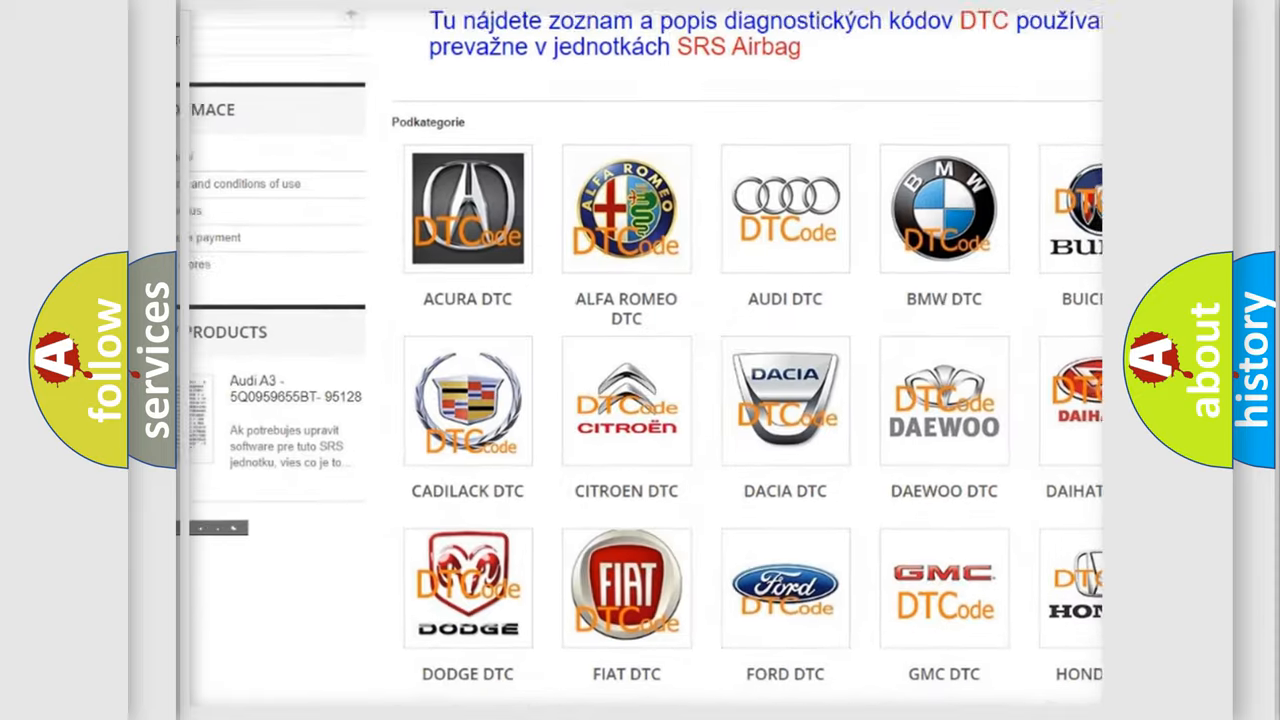
{"action": "scroll", "scroll_direction": "down", "scroll_amount": 3}
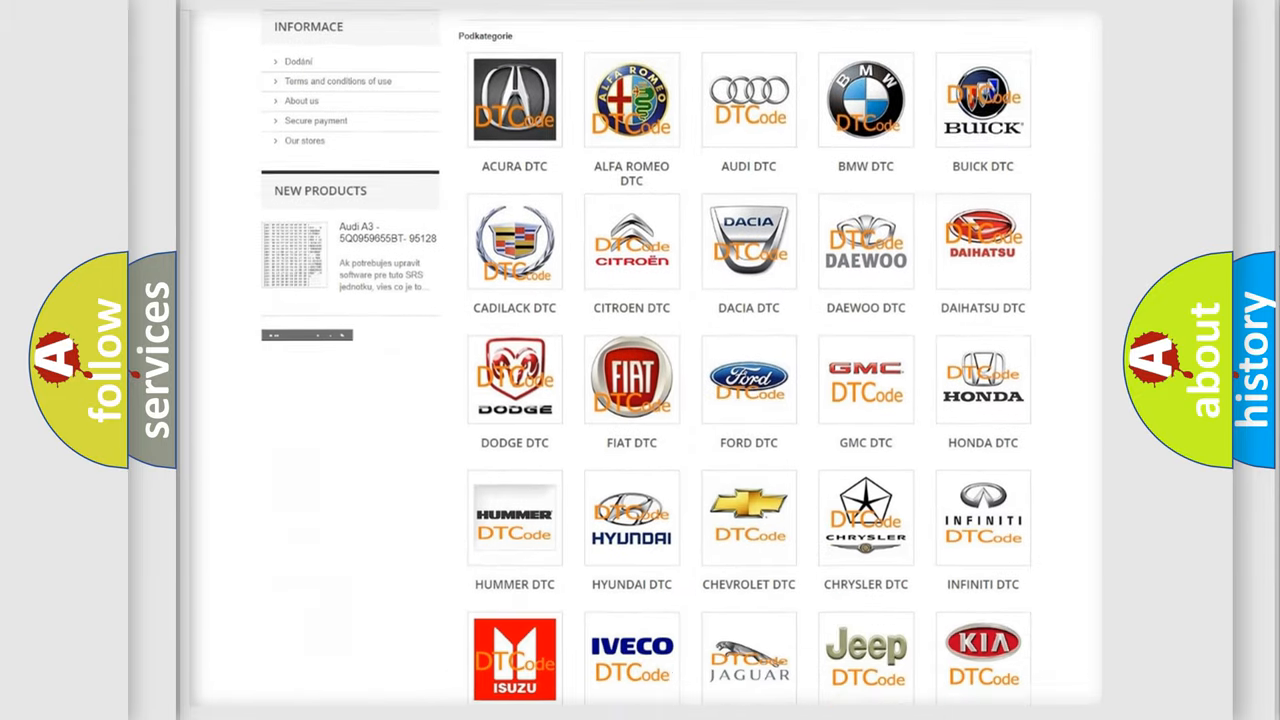
{"action": "scroll", "scroll_direction": "down", "scroll_amount": 3}
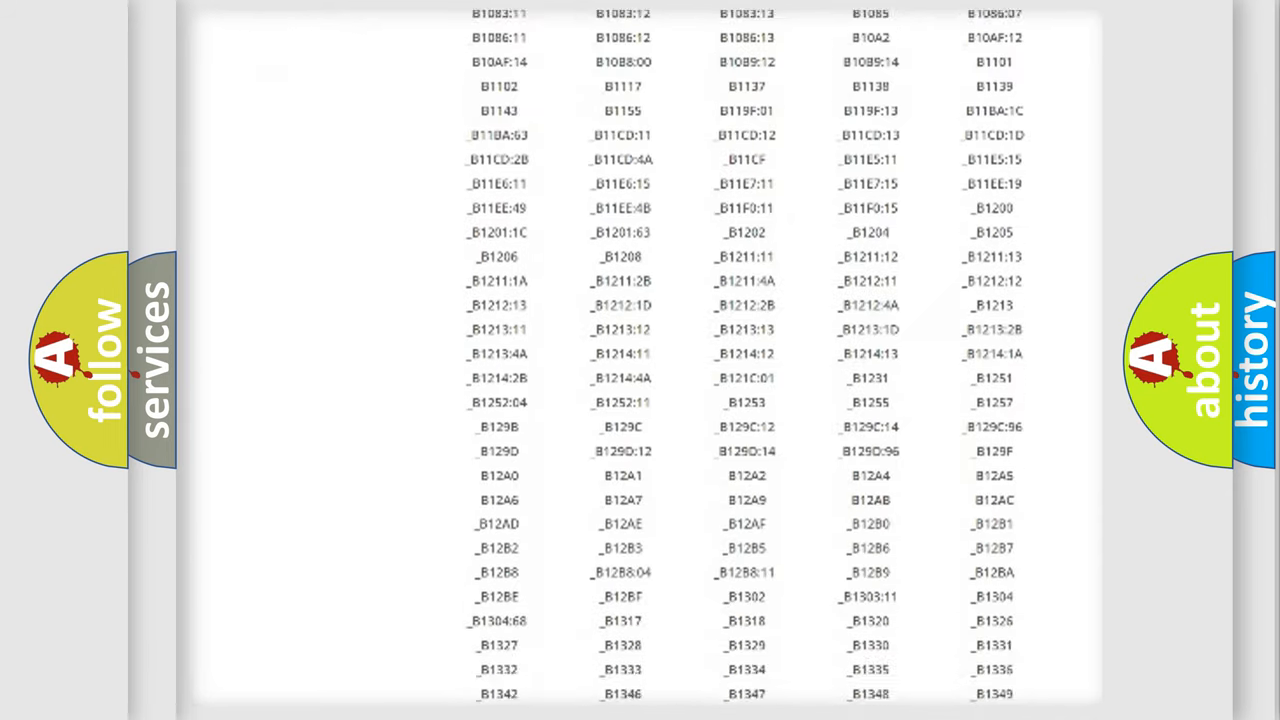
{"action": "scroll", "scroll_direction": "down", "scroll_amount": 3}
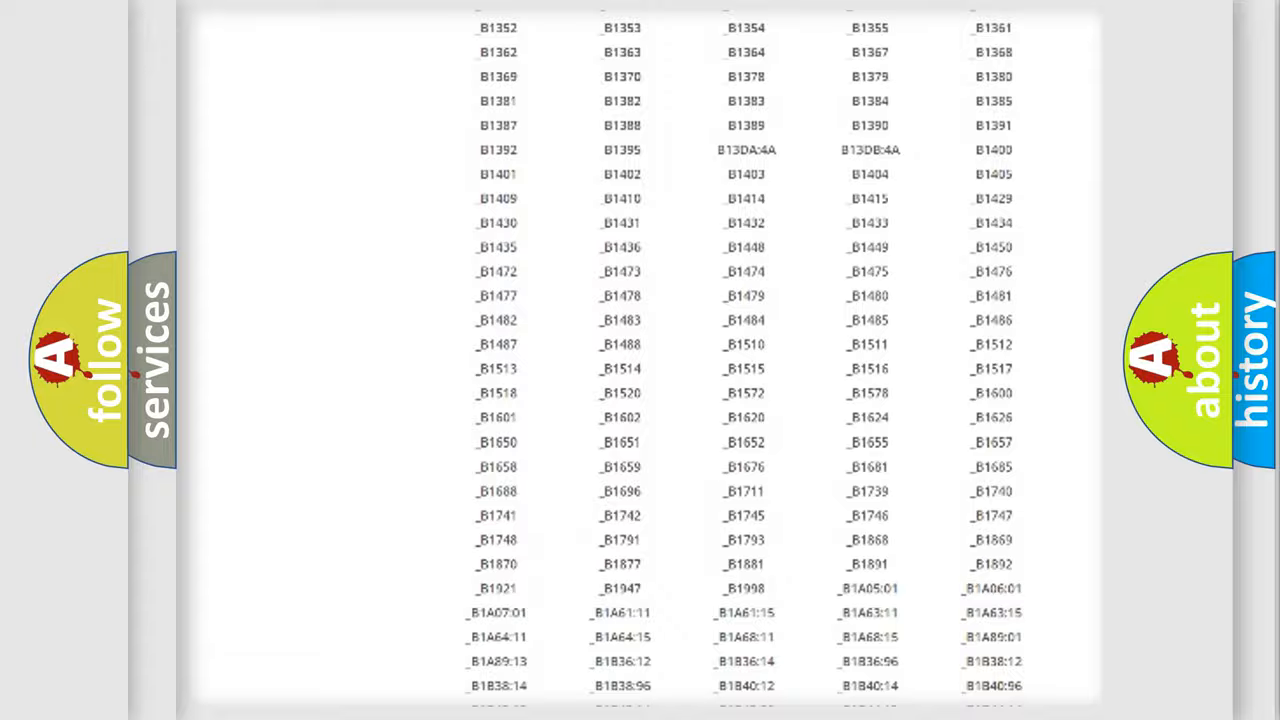